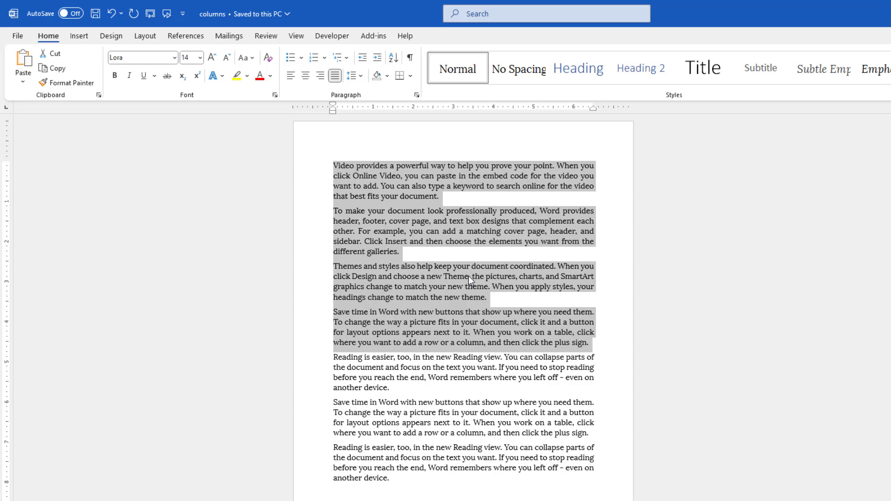
- Format the first four paragraphs as two columns with Line between enabled
left_click(145, 36)
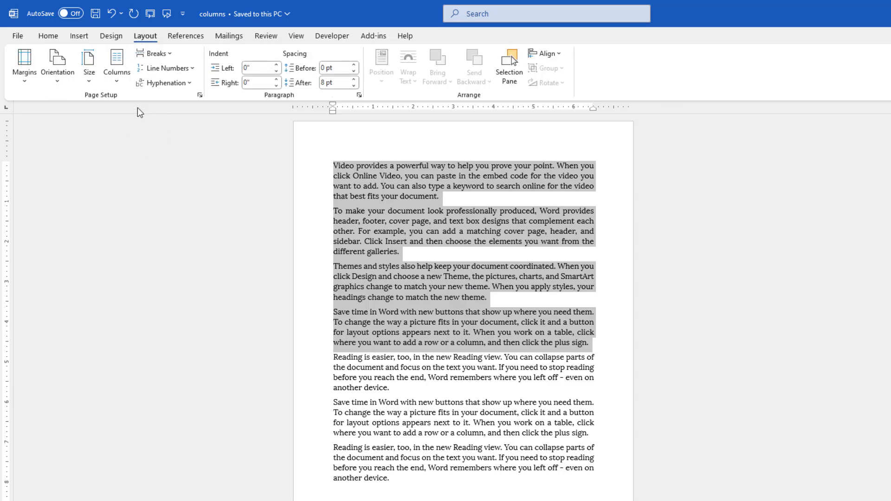
left_click(117, 63)
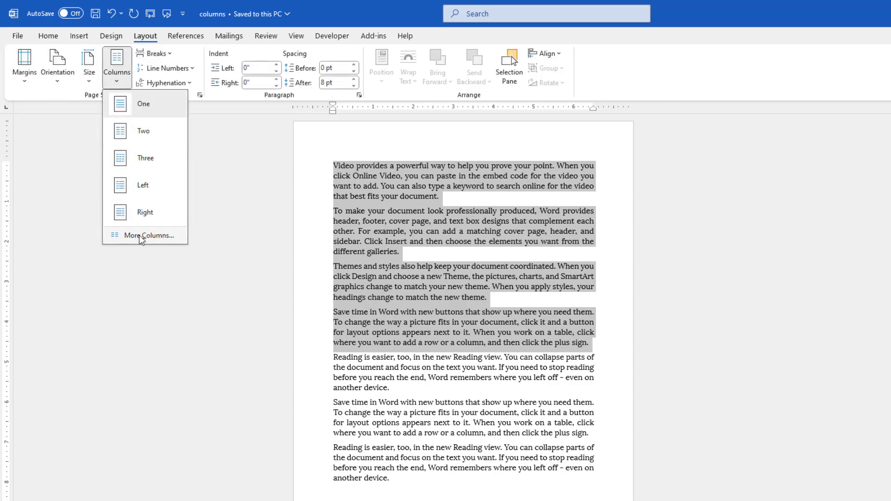
left_click(150, 235)
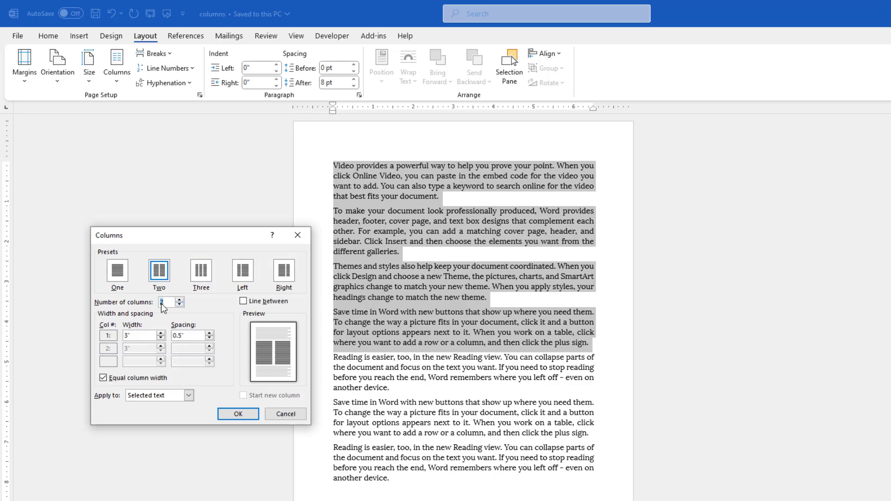
left_click(243, 301)
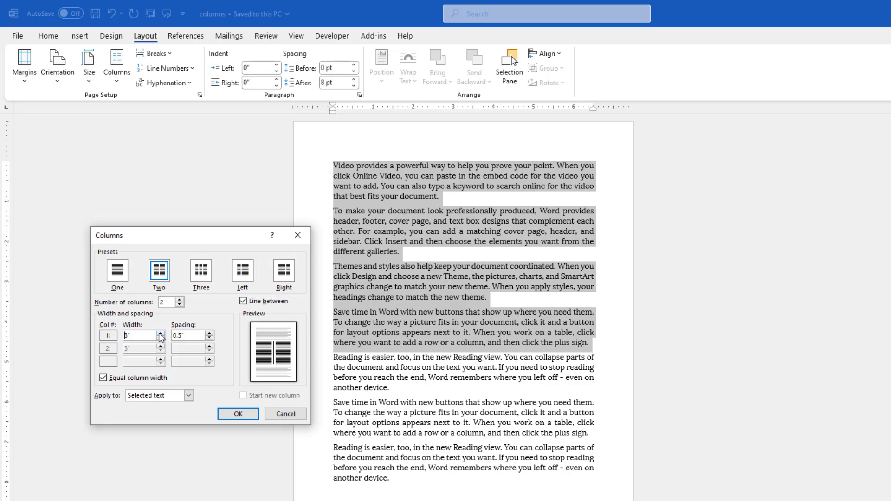
left_click(238, 413)
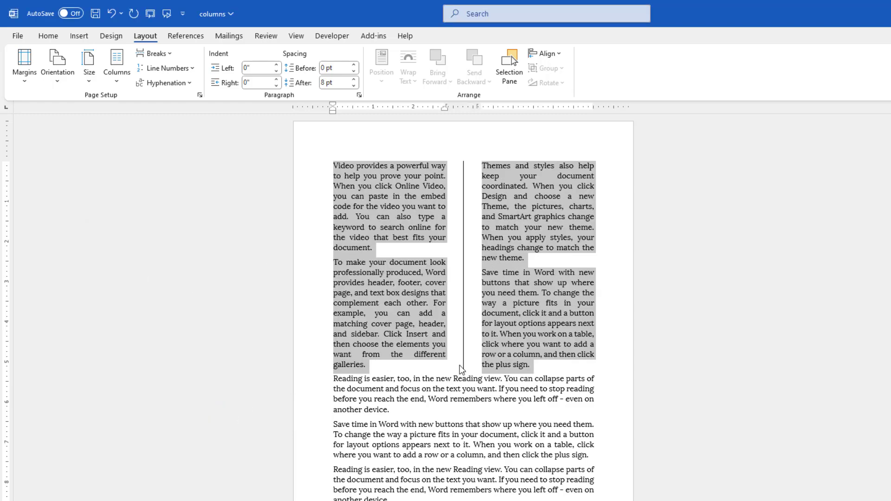
mouse_move(536, 355)
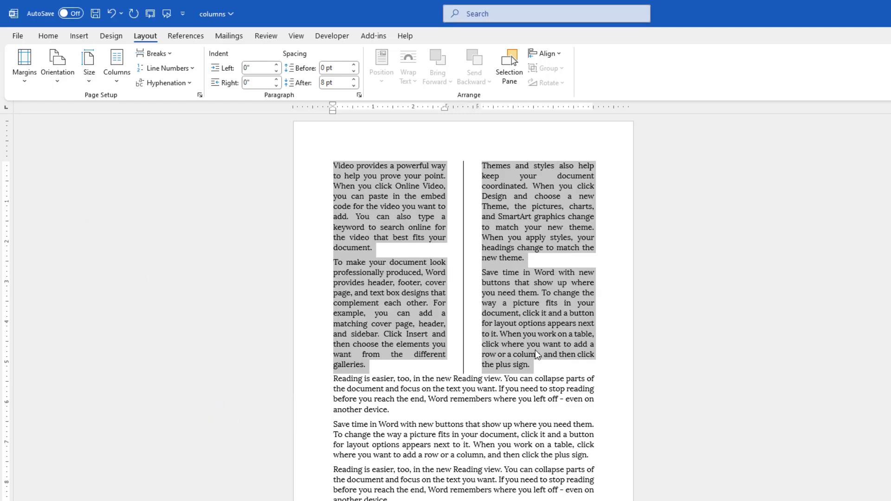
- Undo the two-column formatting so the first four paragraphs are full-width again
left_click(531, 364)
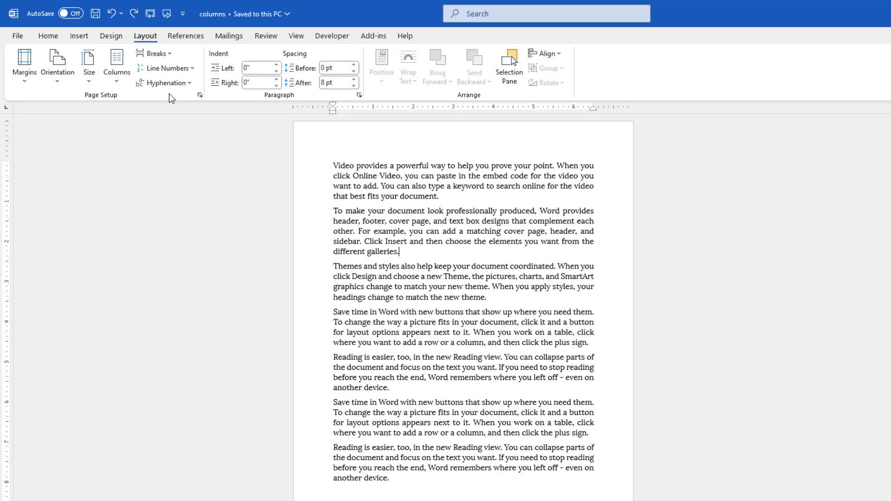
left_click(79, 36)
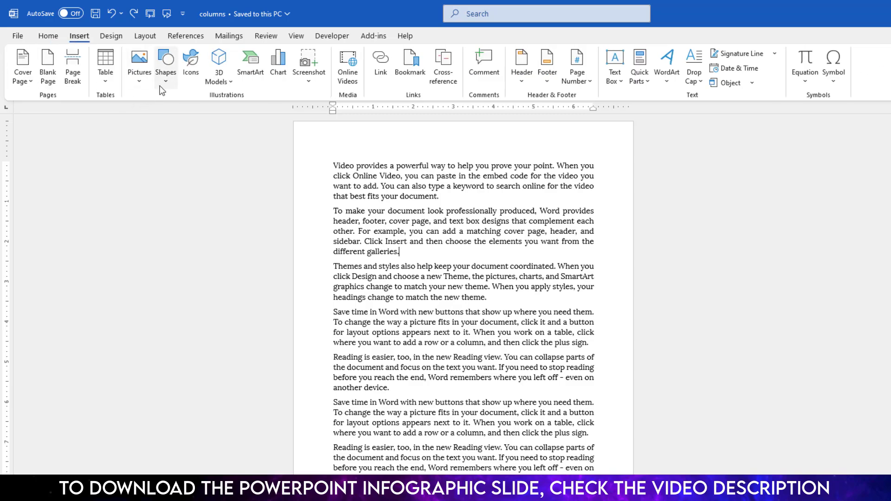
- Put the first two paragraphs into a 1×2 table and set its borders to No Border
left_click(106, 64)
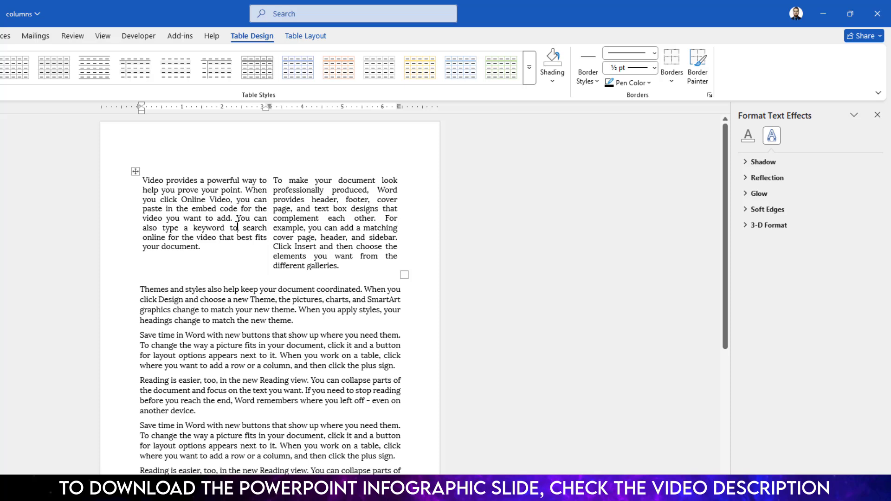
left_click(671, 65)
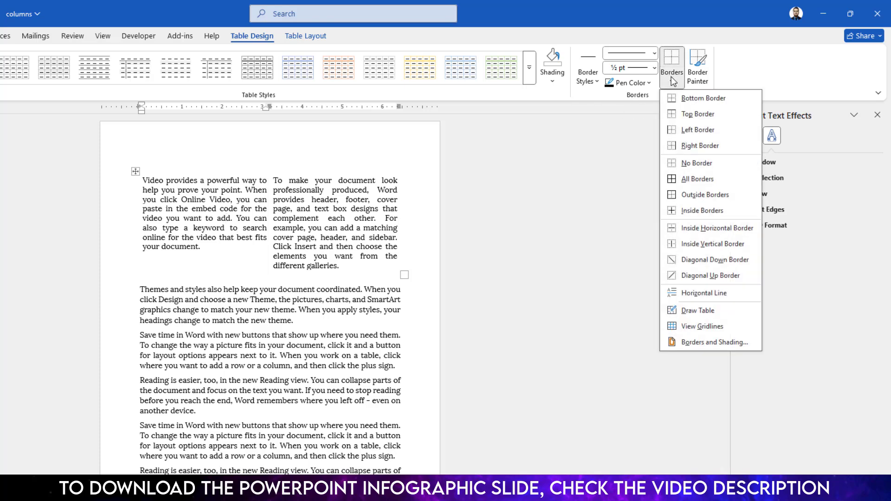